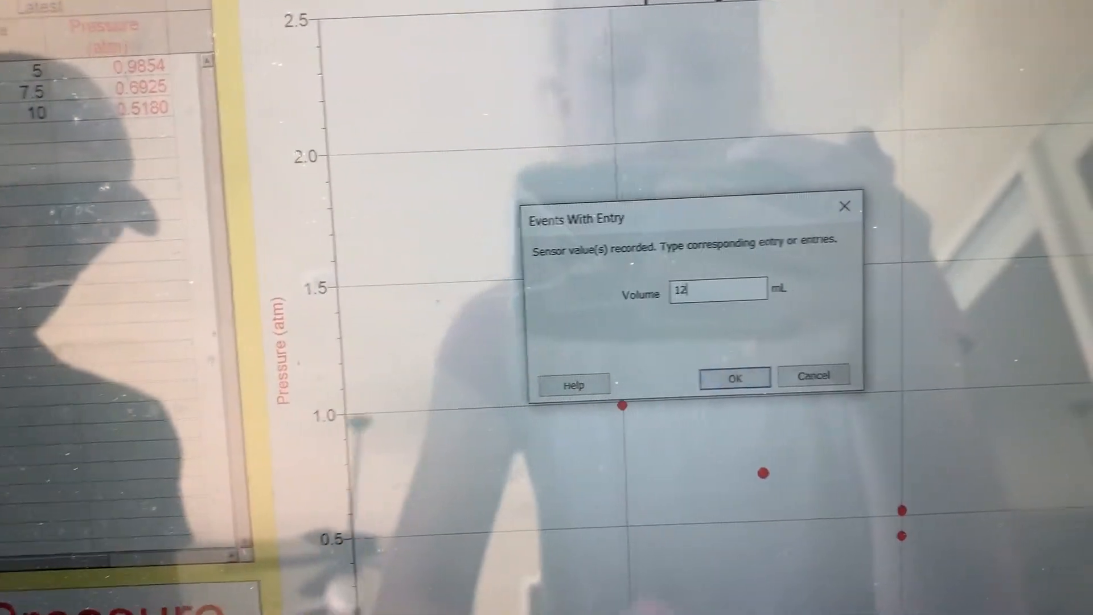
# Keep pressure readings at volumes 12.5, 15.0 and 17.5 mL, entering each volume in Events With Entry.
pyautogui.write('.5')
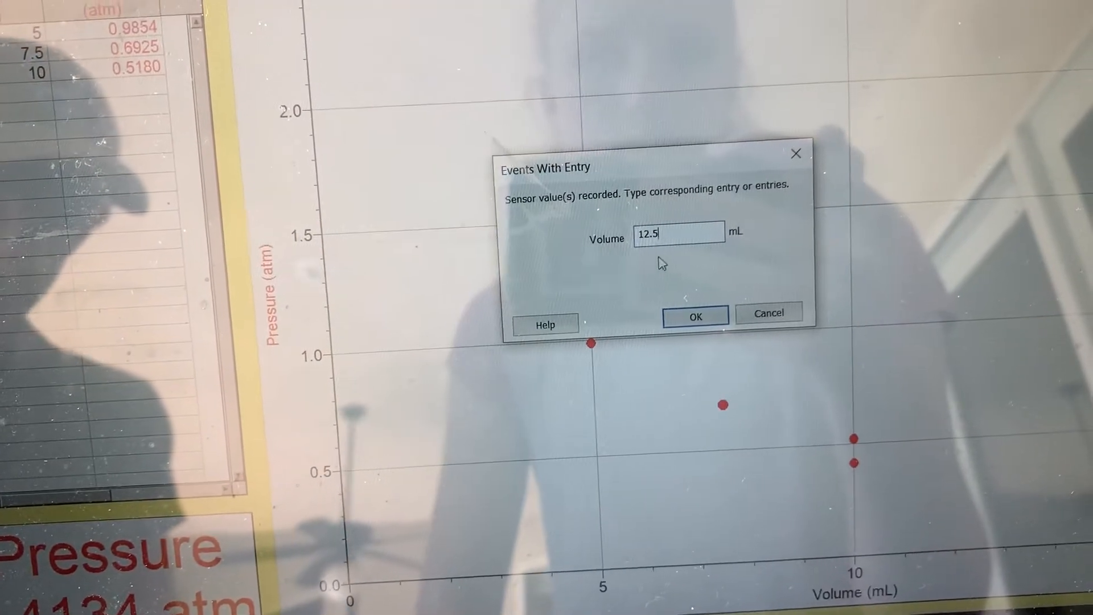
pyautogui.click(693, 316)
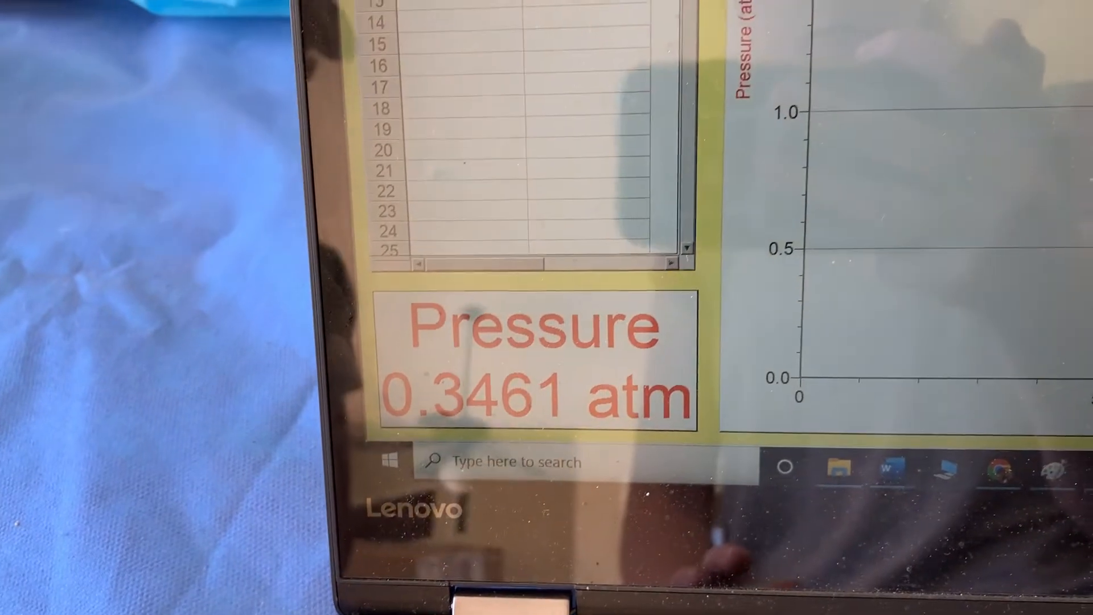
pyautogui.click(605, 56)
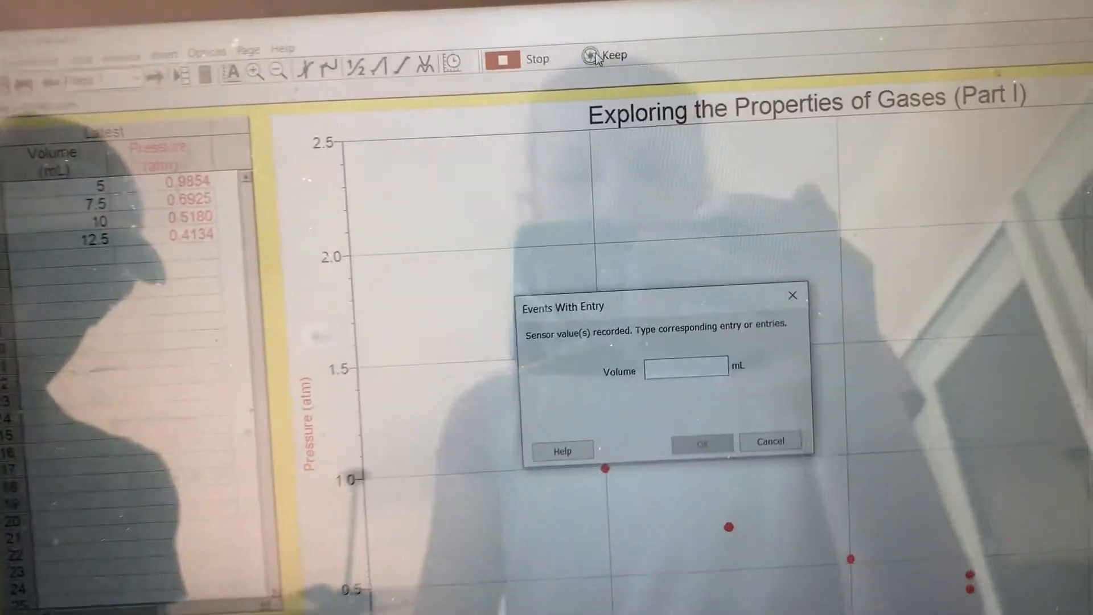
pyautogui.write('15.0')
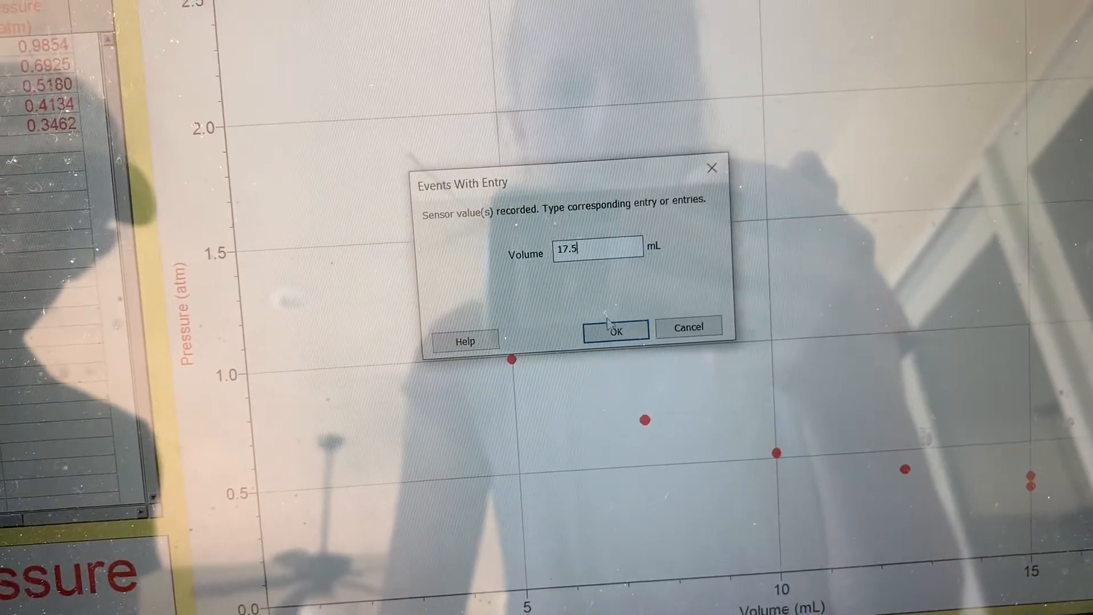
pyautogui.click(615, 330)
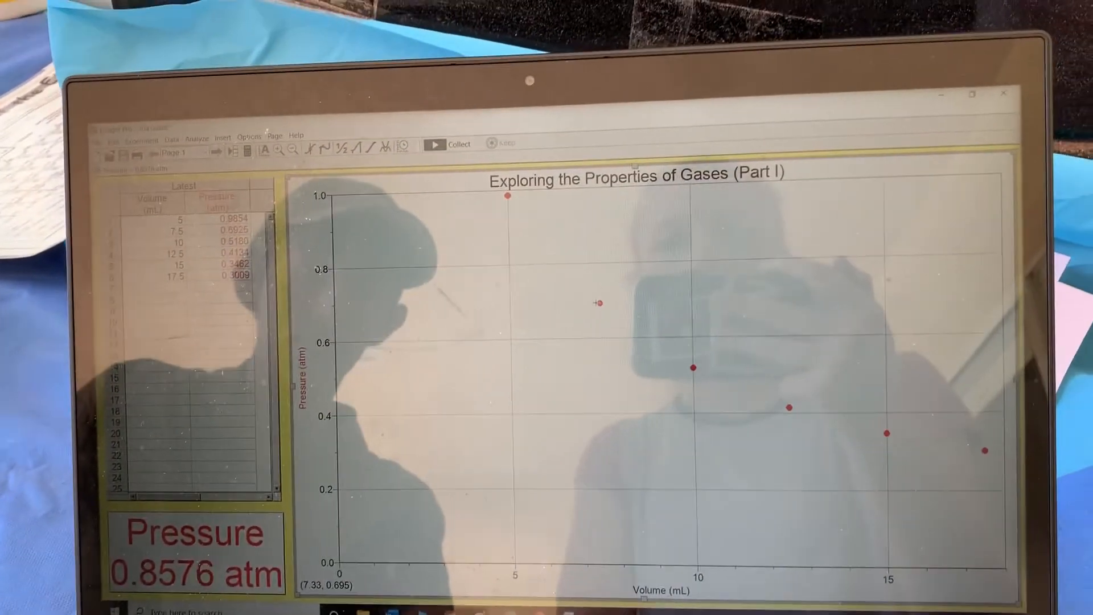
# Autoscale the graph so the pressure axis spans about 0.3–1.0 atm around the six points.
pyautogui.rightClick(592, 299)
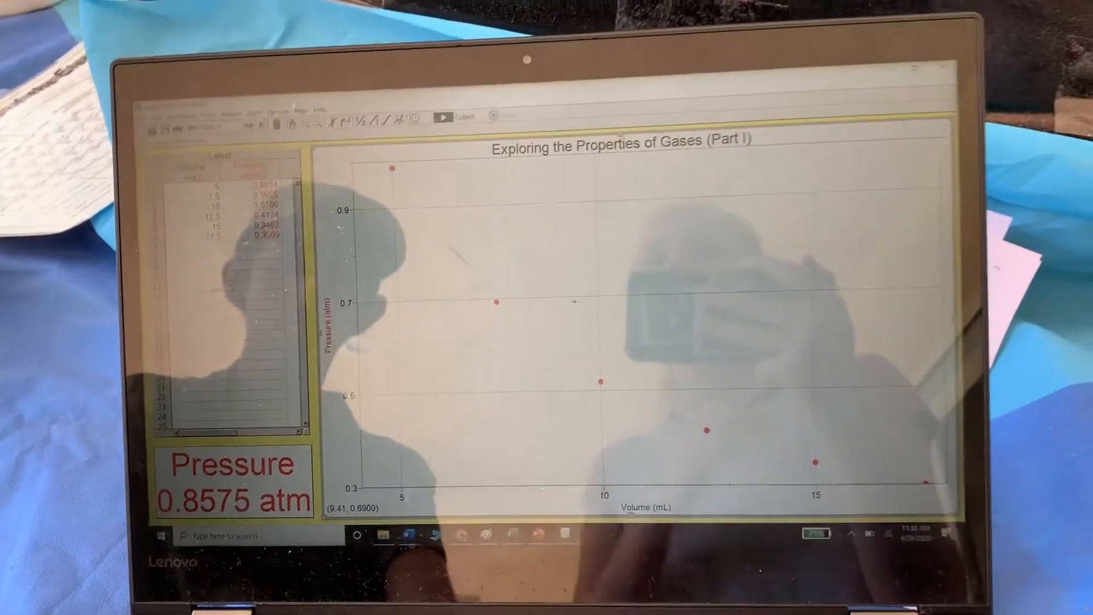
# Start a Curve Fit on the pressure–volume data from the Analyze menu.
pyautogui.click(430, 134)
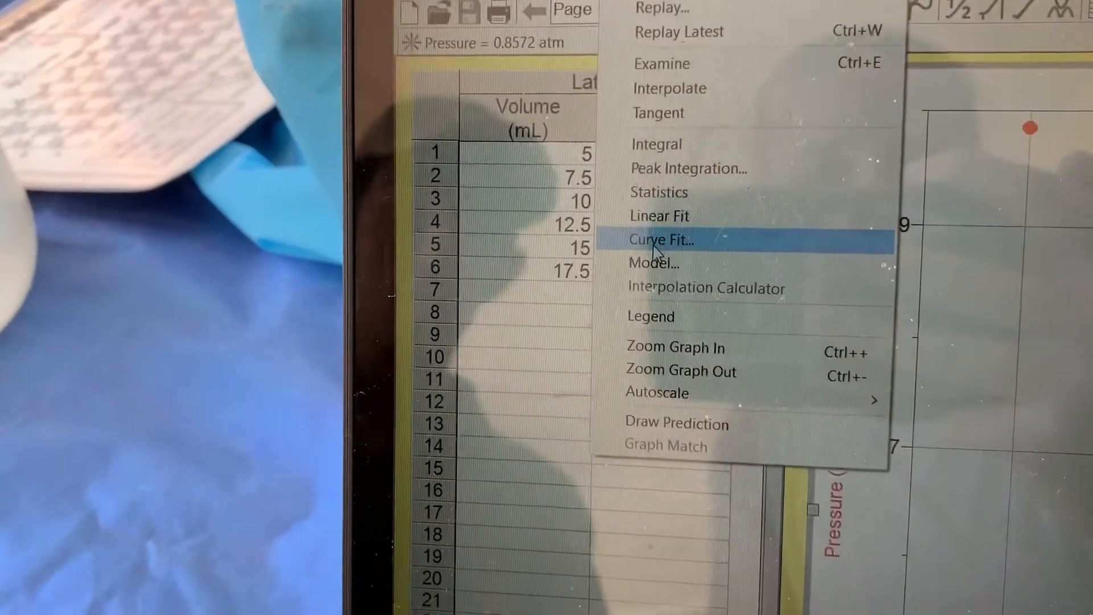
pyautogui.click(659, 239)
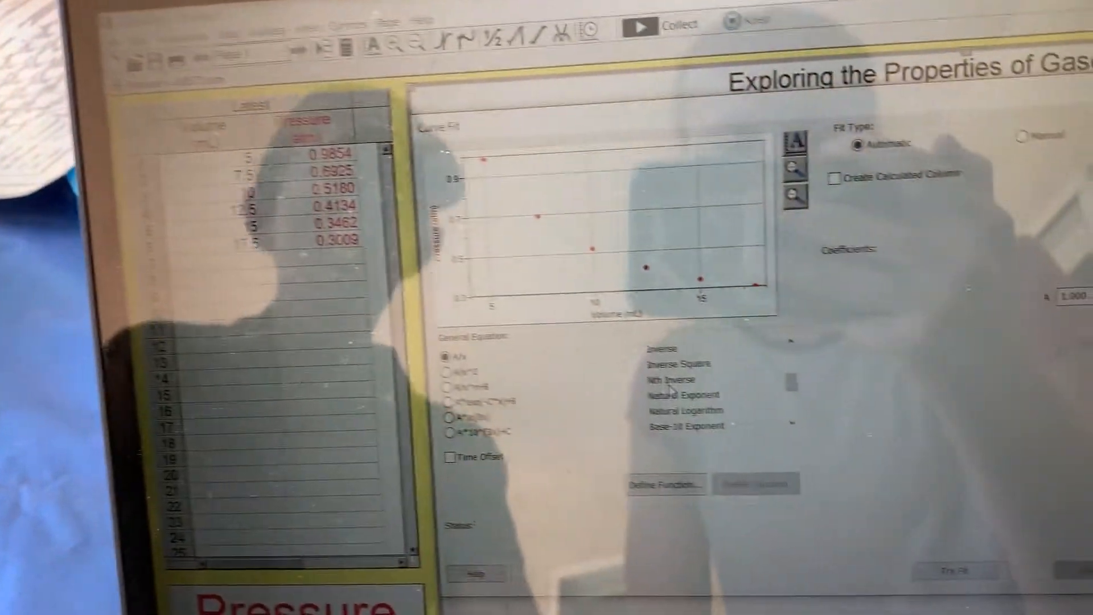